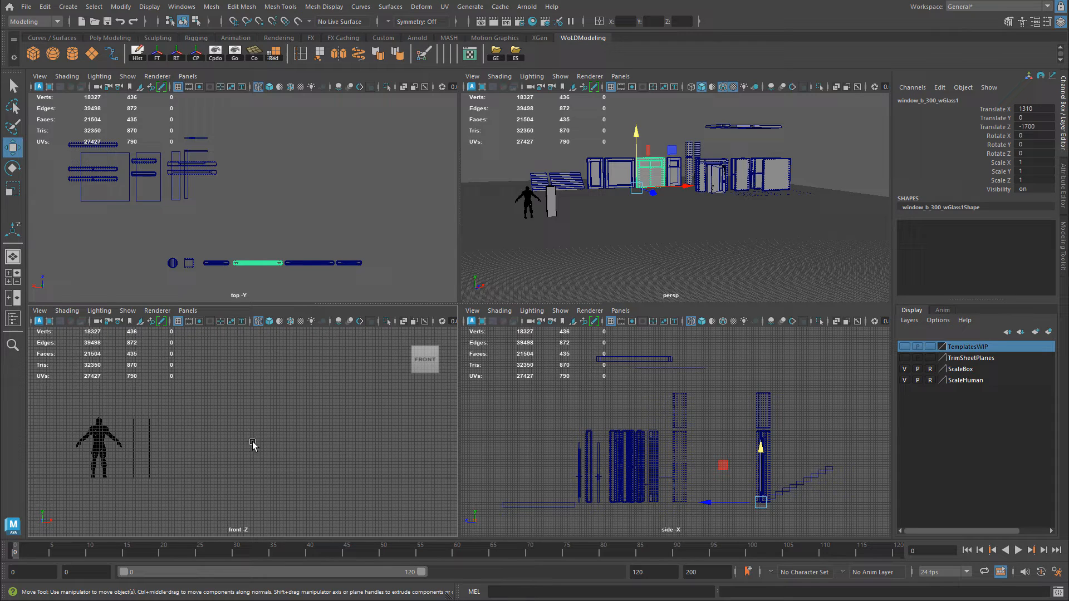
mouse_move(293, 438)
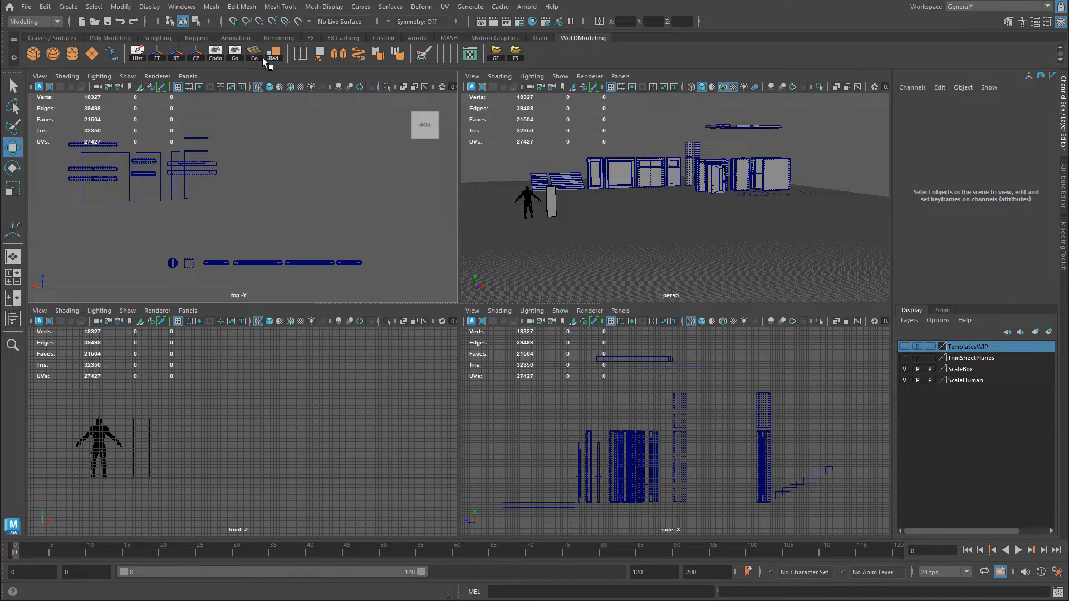
Deselect the window_b_300_wGlass1 mesh by clicking empty space.
click(150, 6)
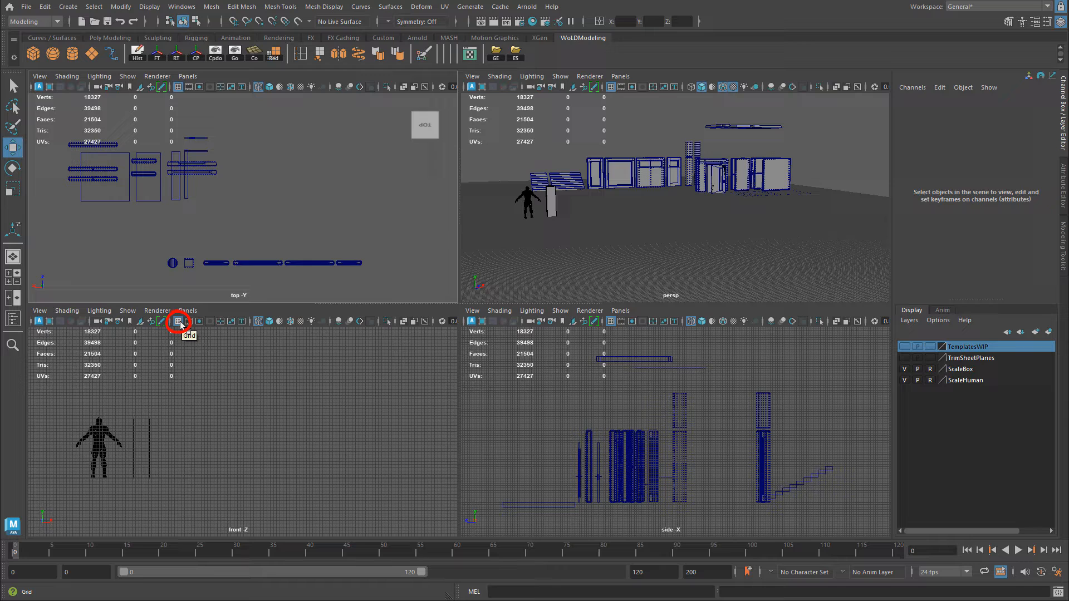
click(180, 321)
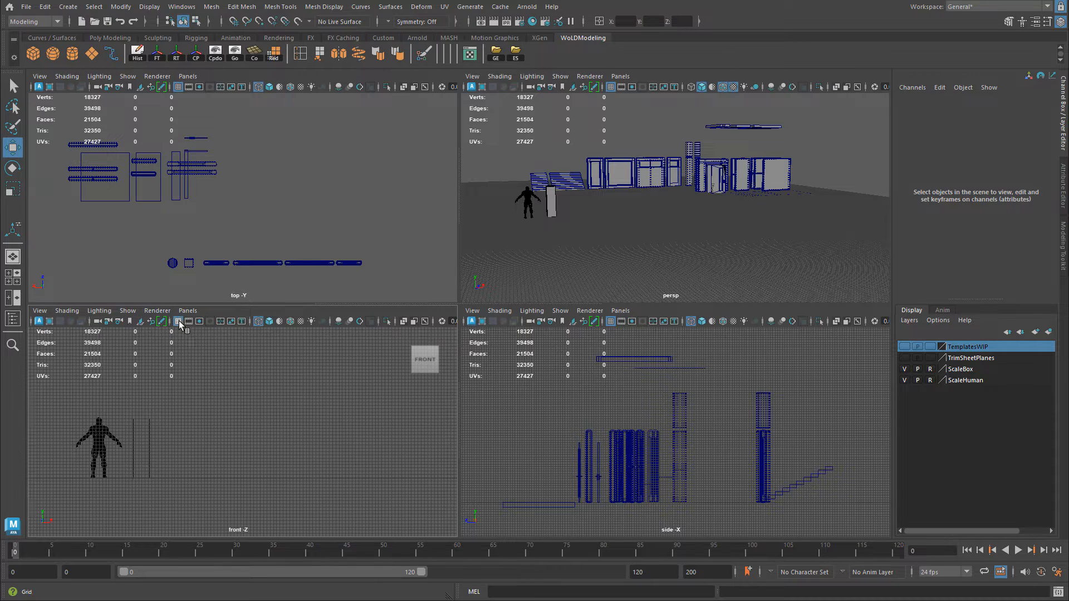
mouse_move(521, 99)
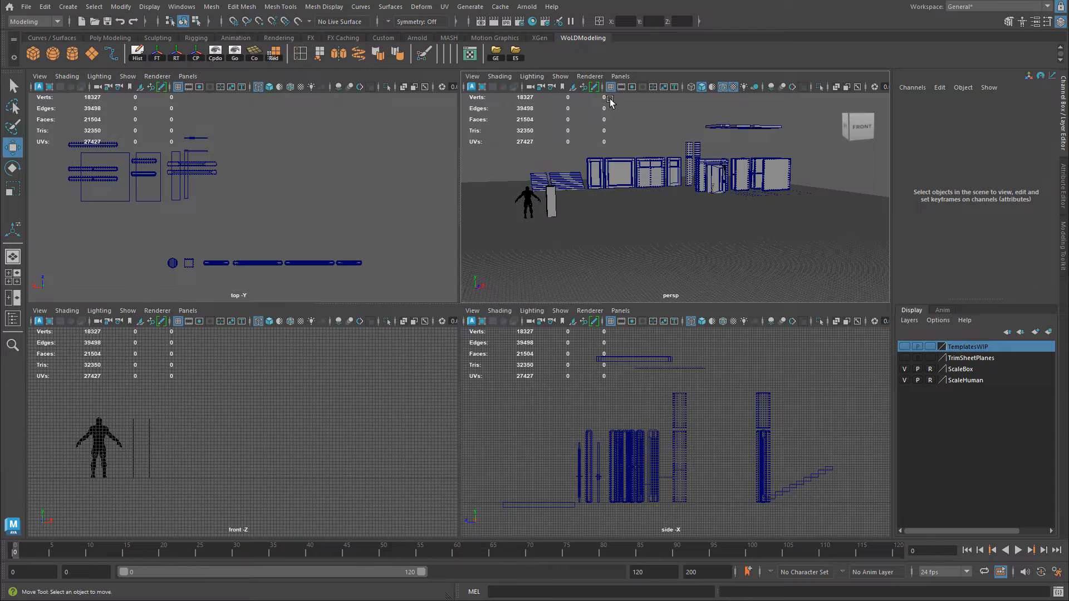
mouse_move(610, 87)
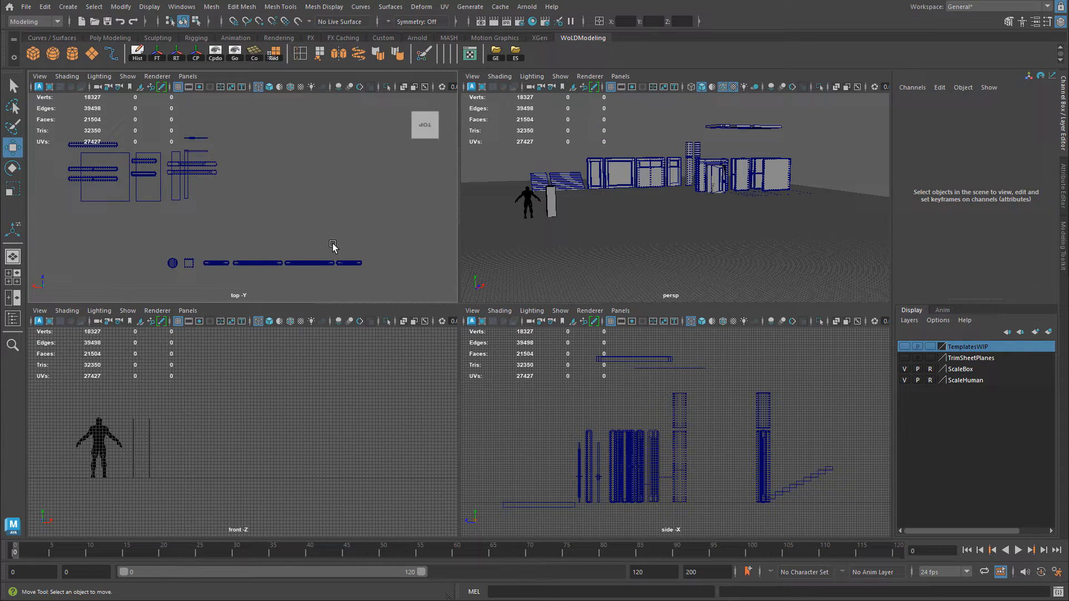
click(127, 75)
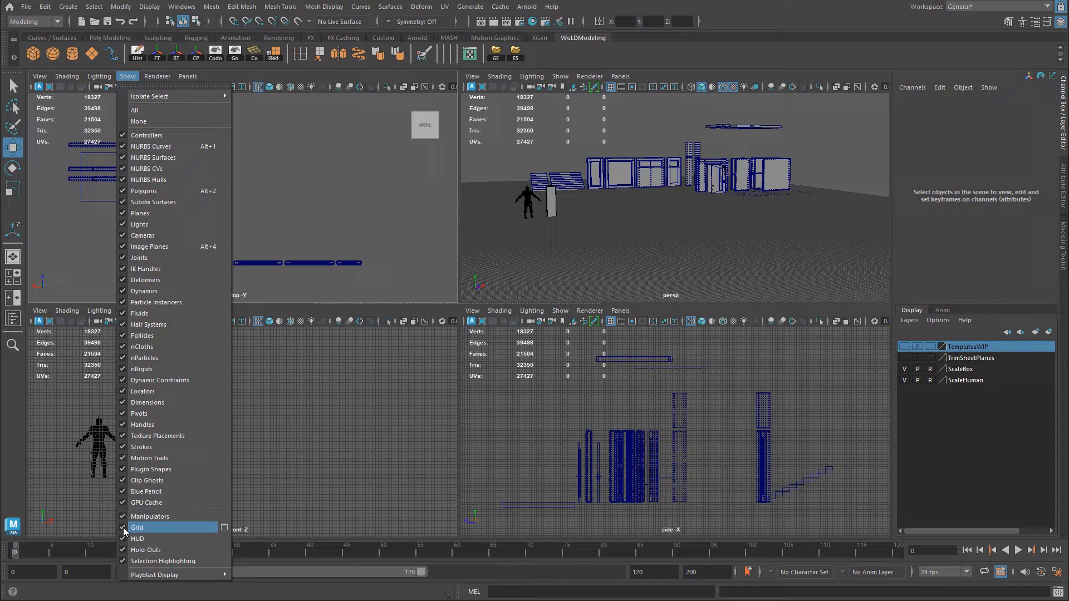
click(137, 527)
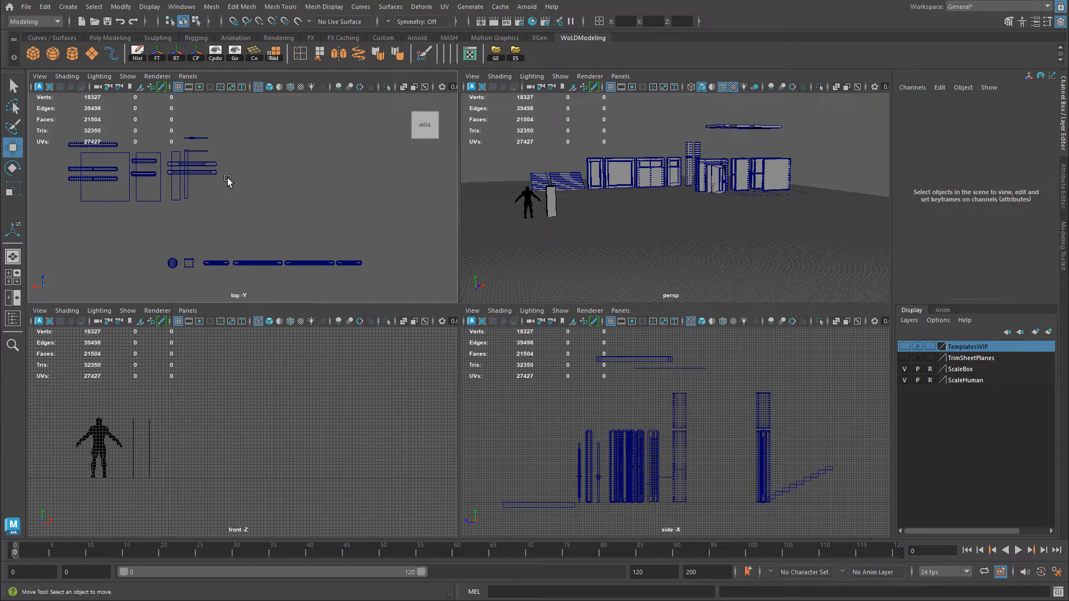
click(127, 76)
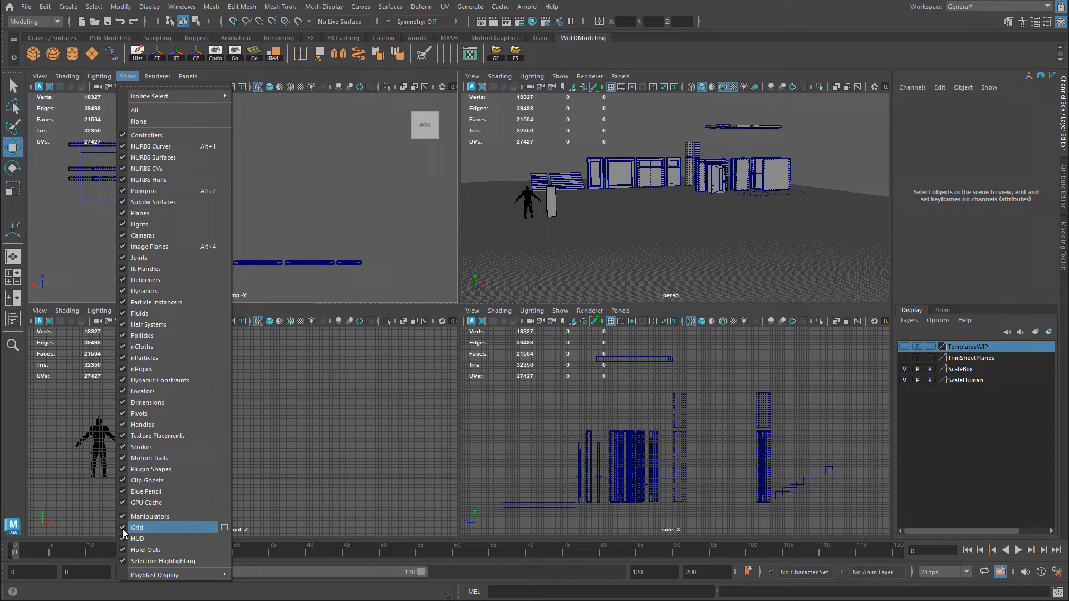
click(137, 527)
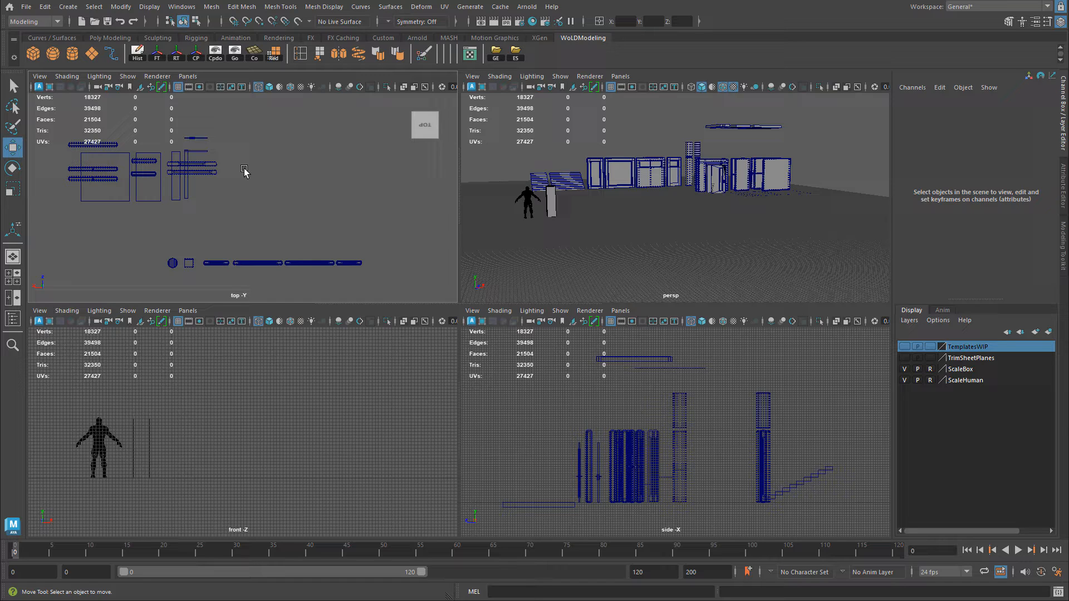
mouse_move(227, 100)
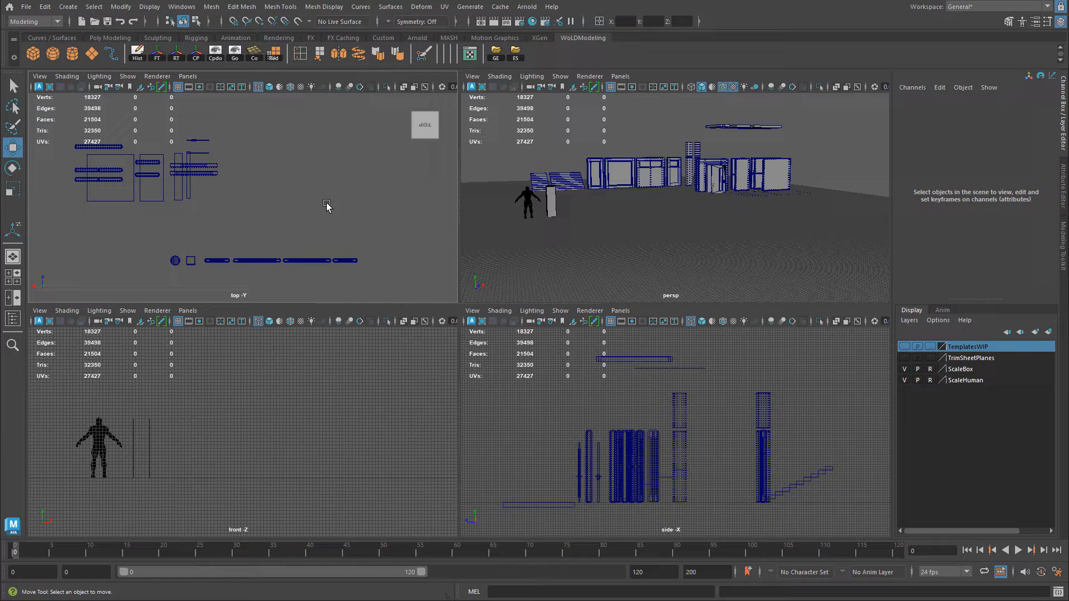
Maximize the top panel and view the scene along the X axis from below.
click(39, 76)
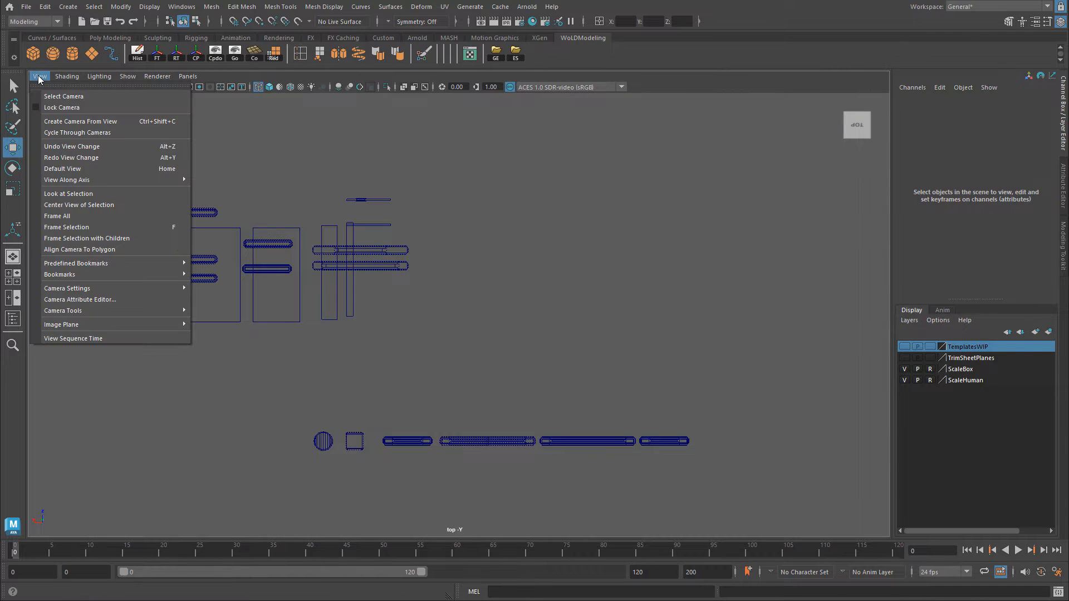
mouse_move(66, 179)
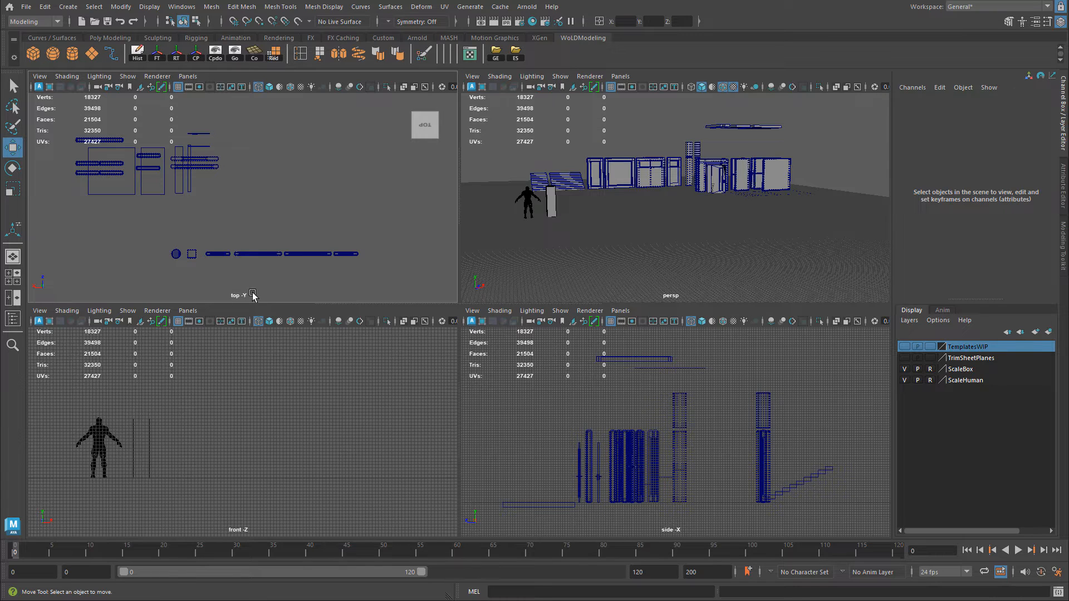
mouse_move(271, 230)
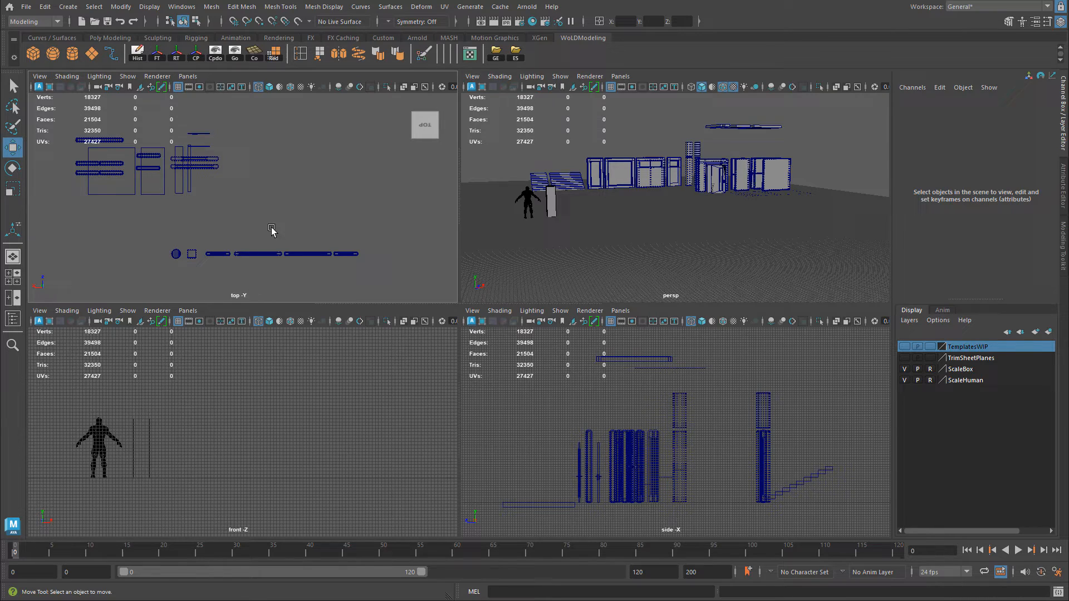
click(39, 76)
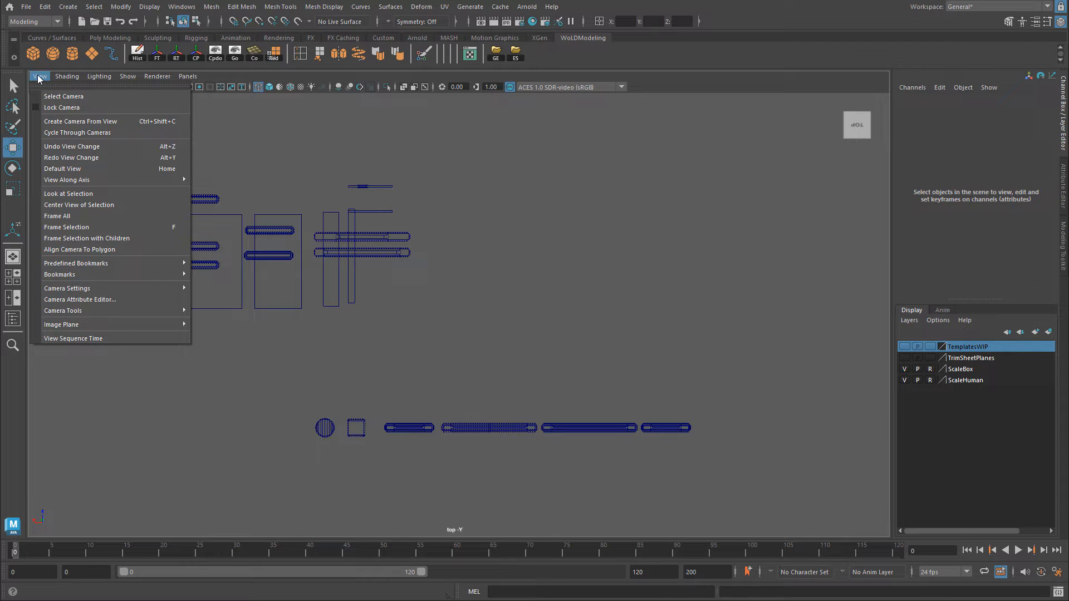
mouse_move(66, 179)
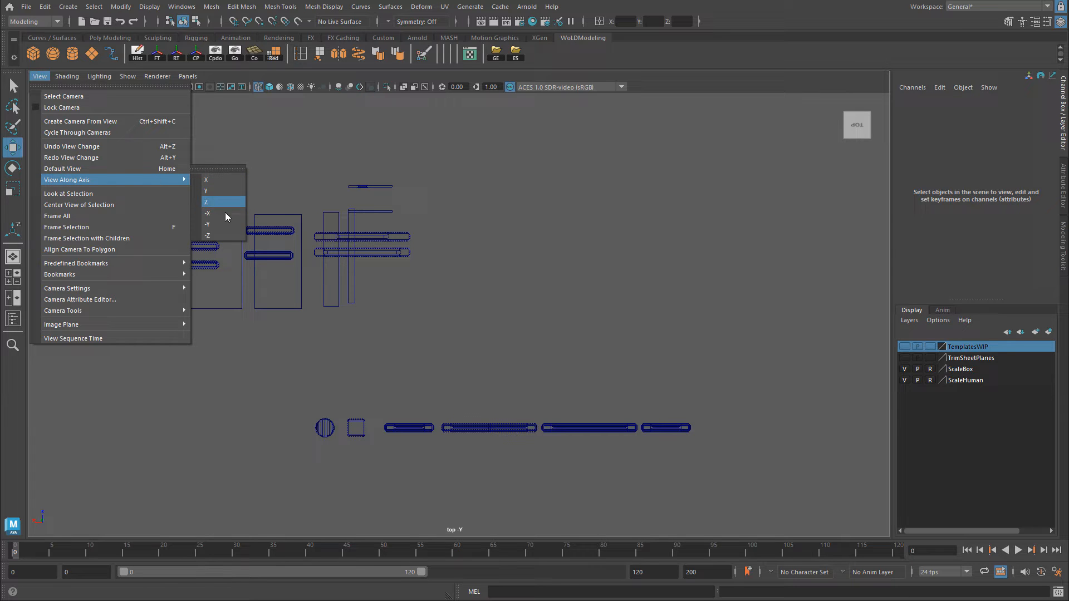
click(207, 225)
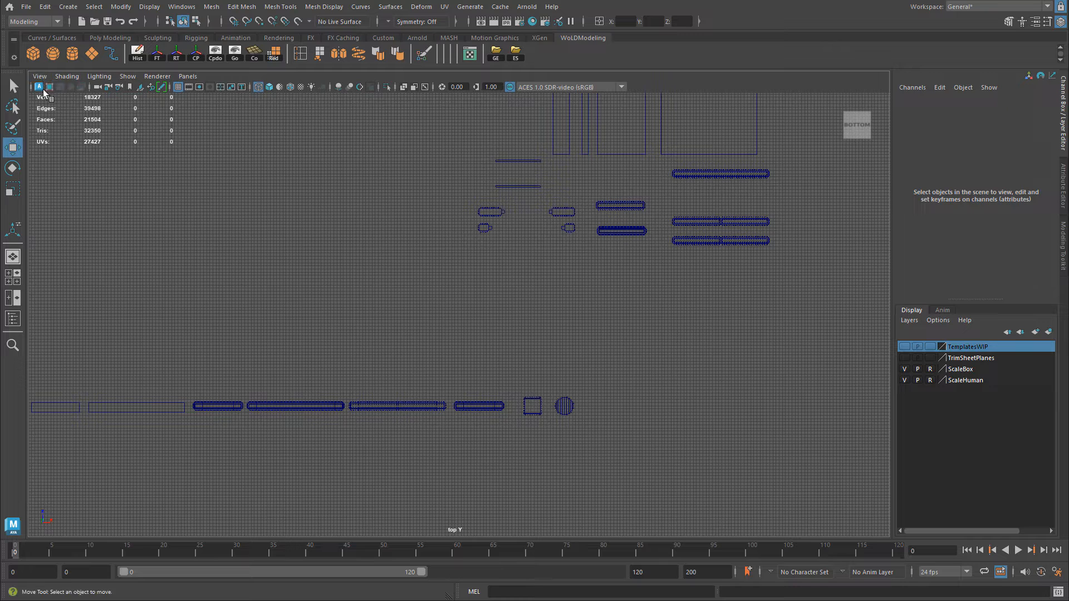
click(39, 75)
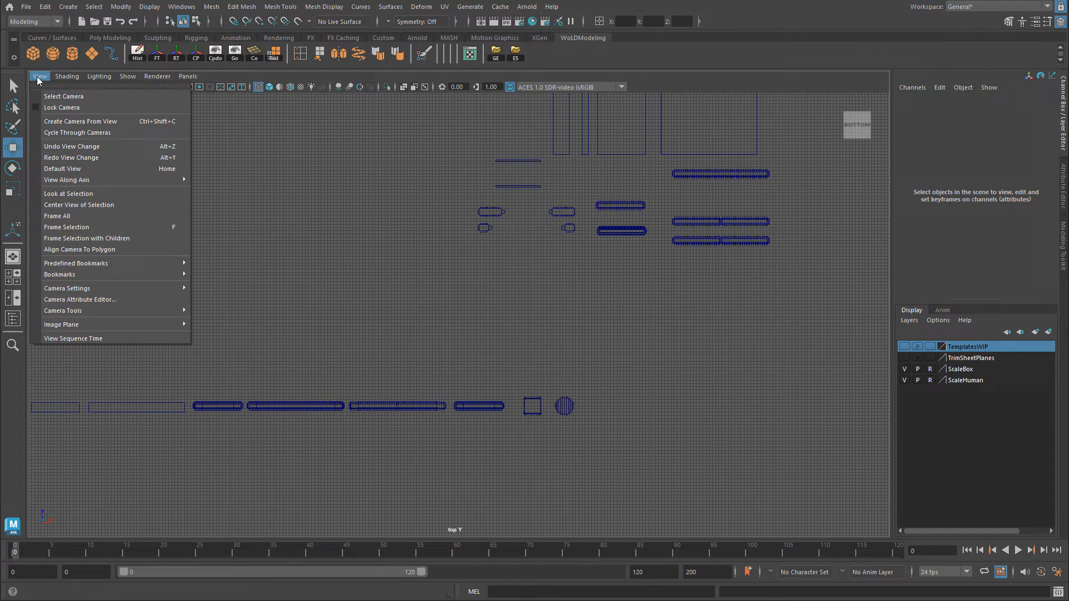
mouse_move(66, 179)
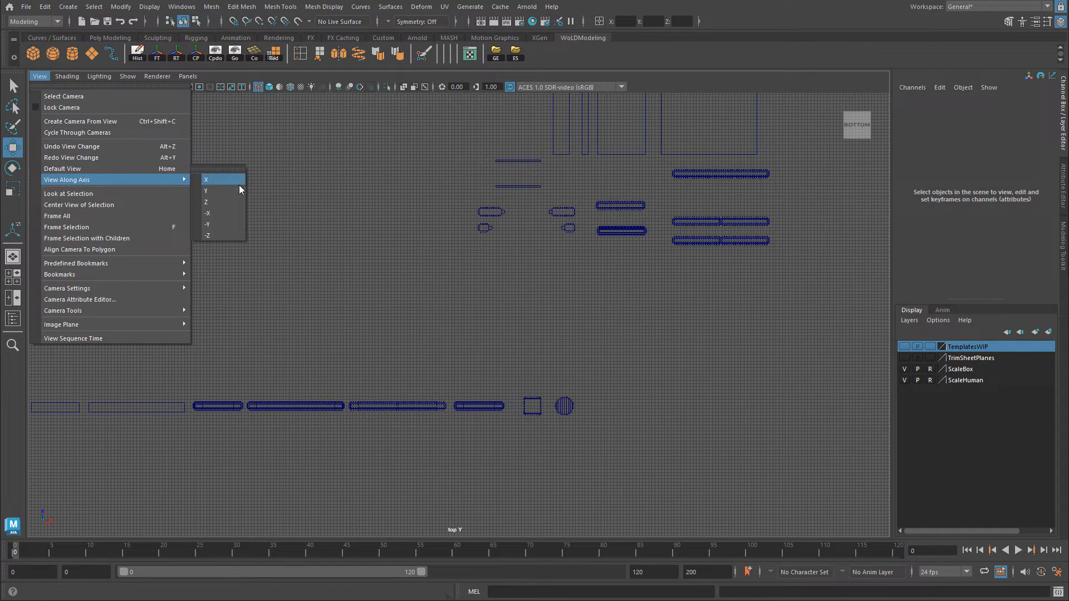
click(207, 224)
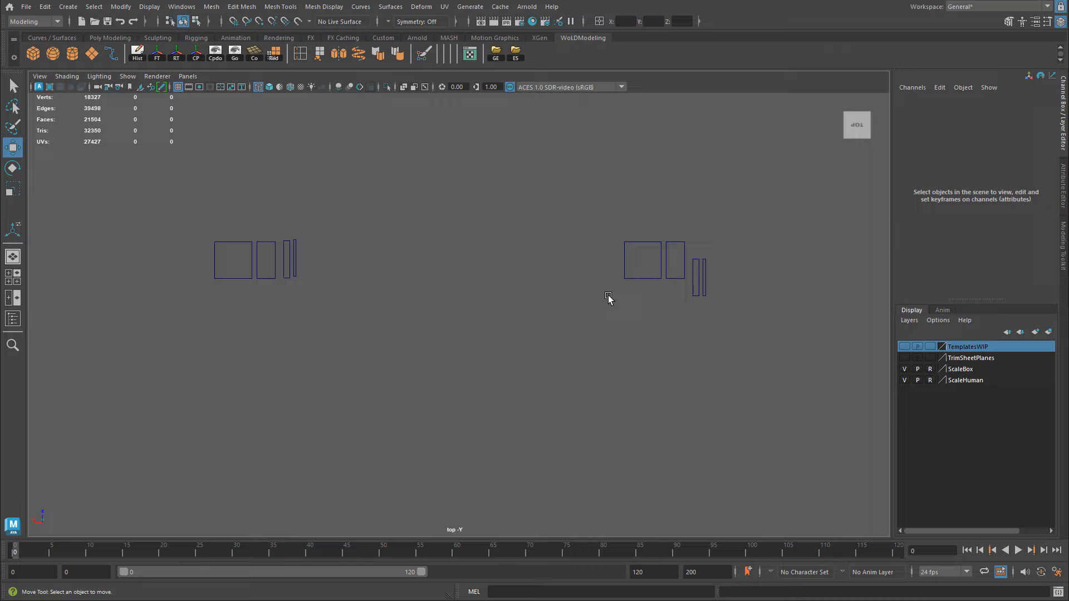
Reset the top camera with View > Default View.
click(39, 76)
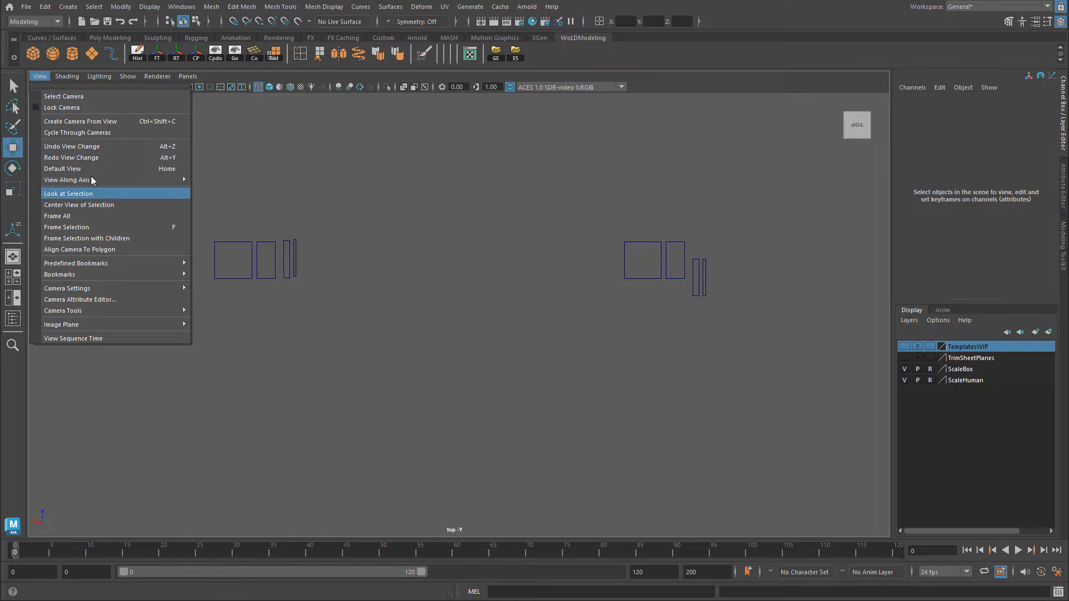
mouse_move(68, 169)
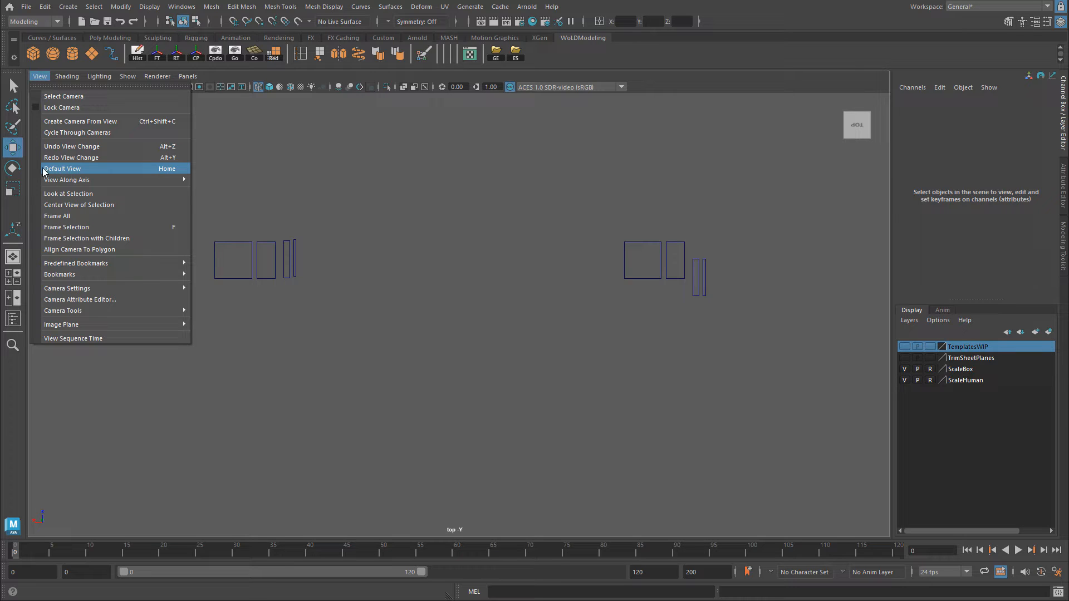
click(62, 168)
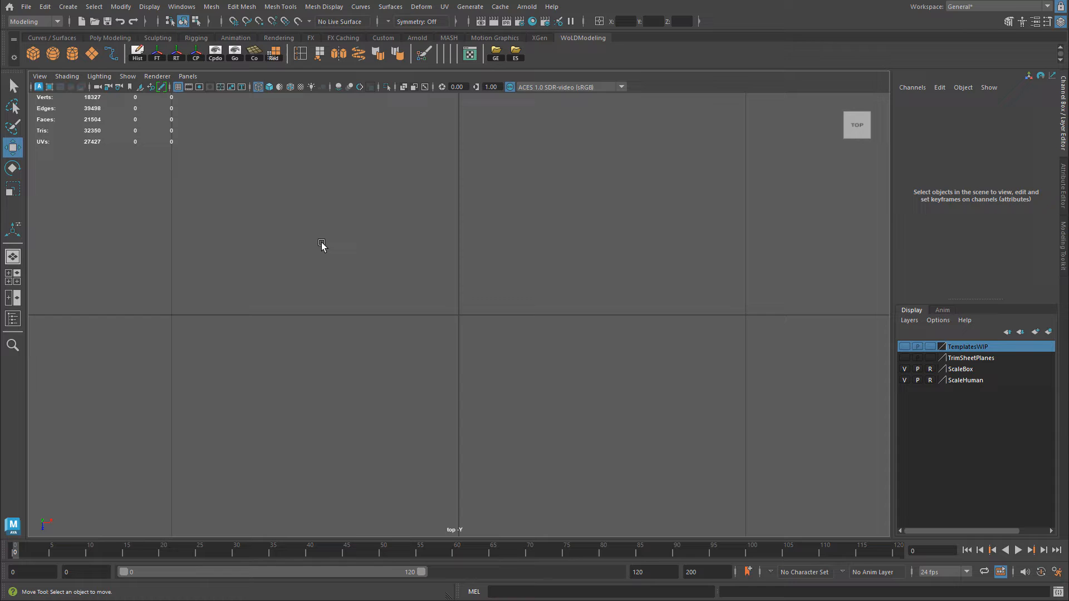
mouse_move(454, 529)
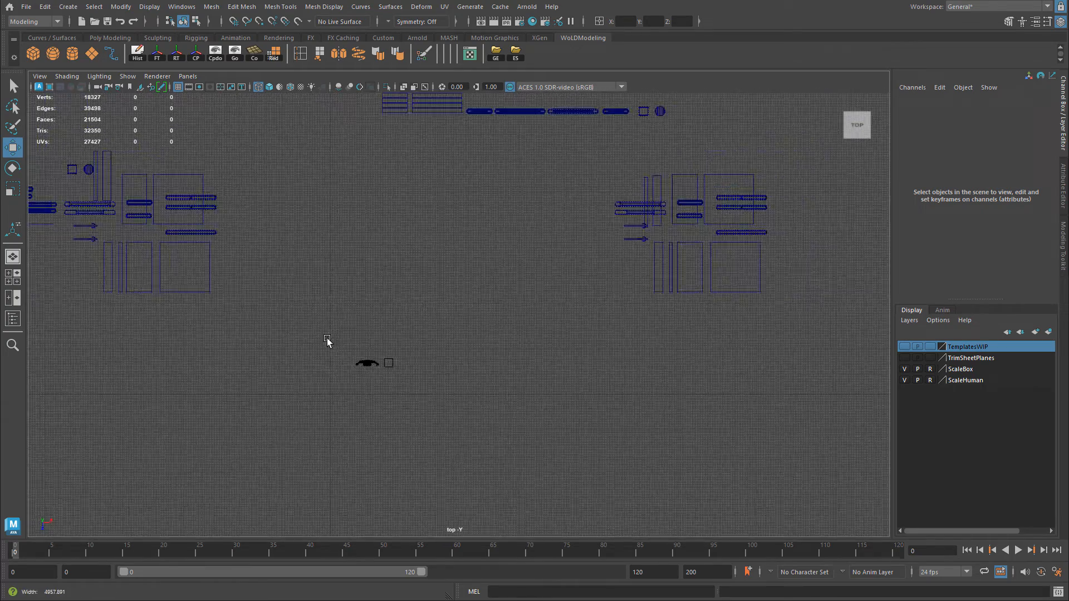
Zoom out the top view, tumble and dolly persp, then maximize the front view.
drag(328, 340, 479, 361)
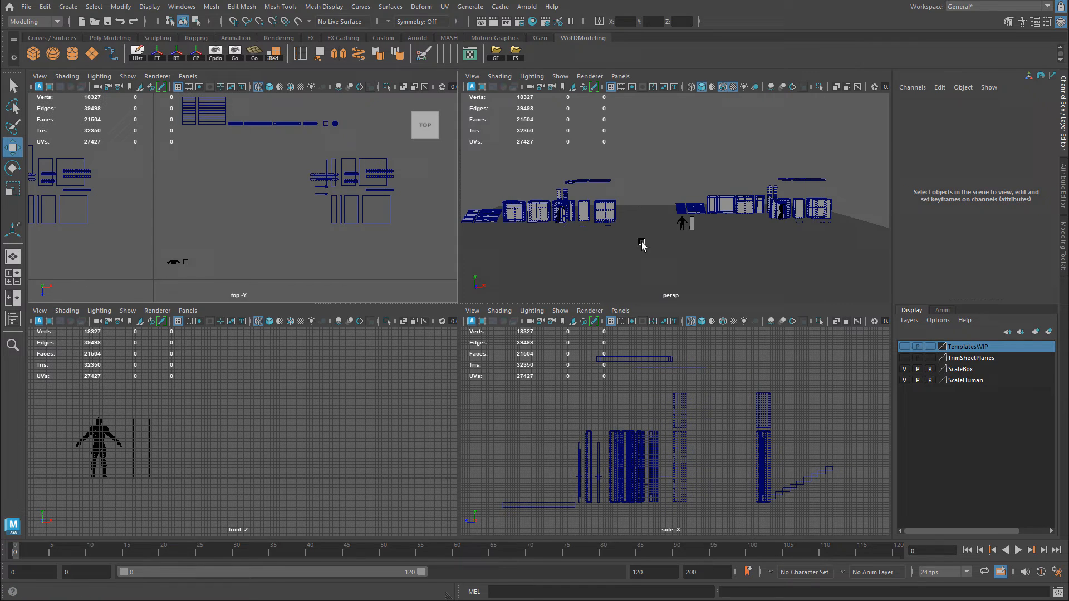
click(472, 76)
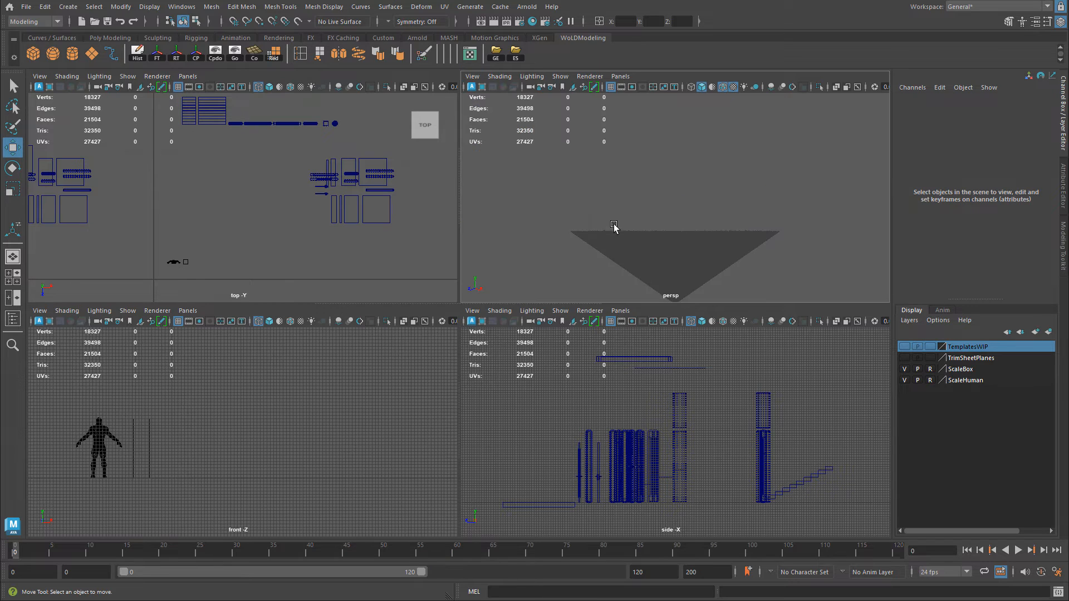
drag(614, 224, 736, 239)
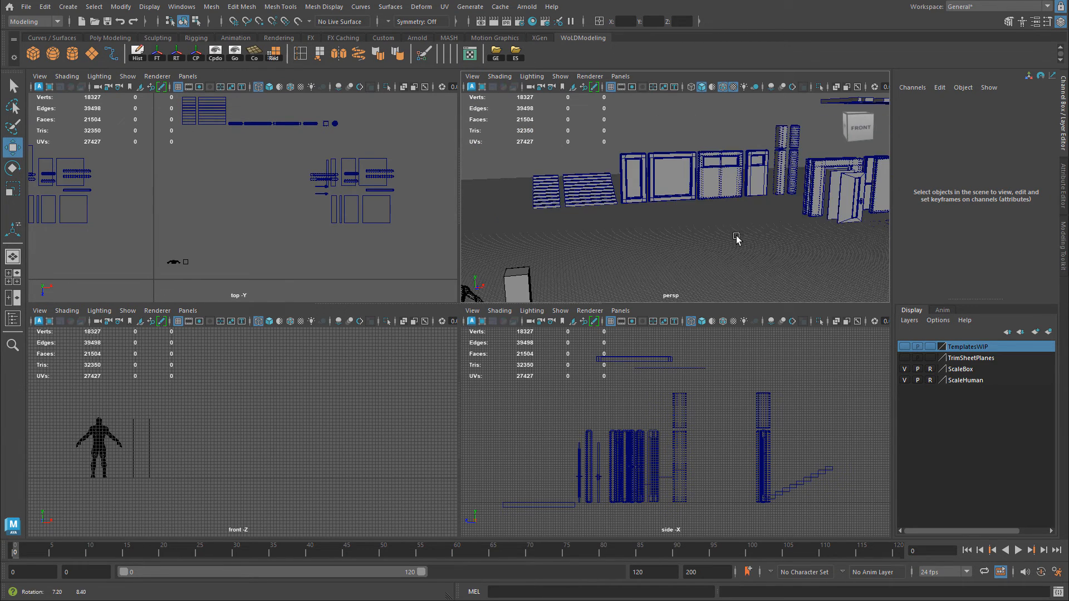
drag(735, 239, 750, 252)
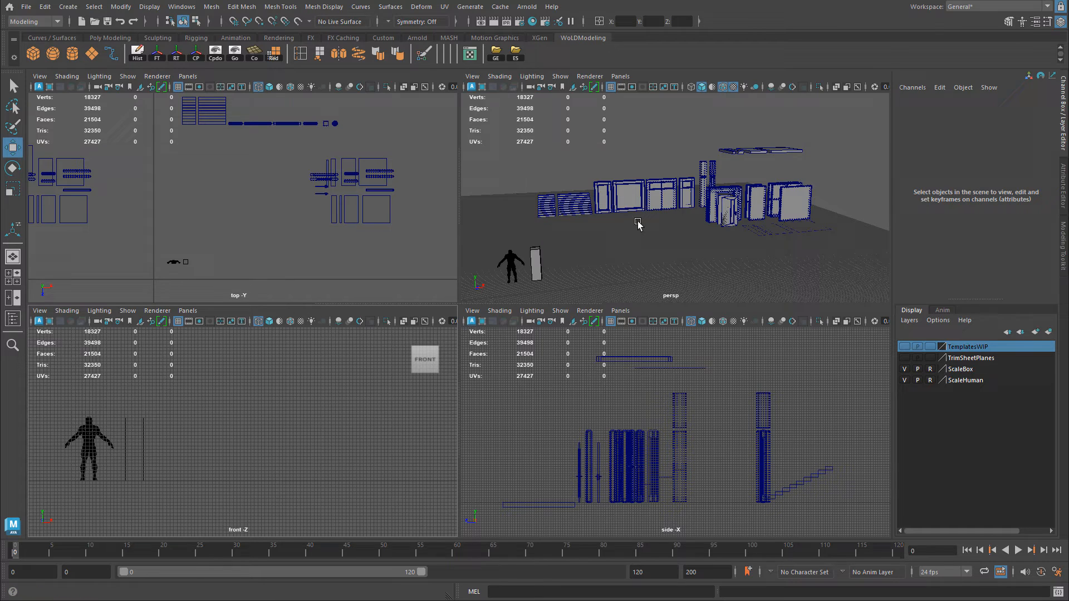
click(620, 200)
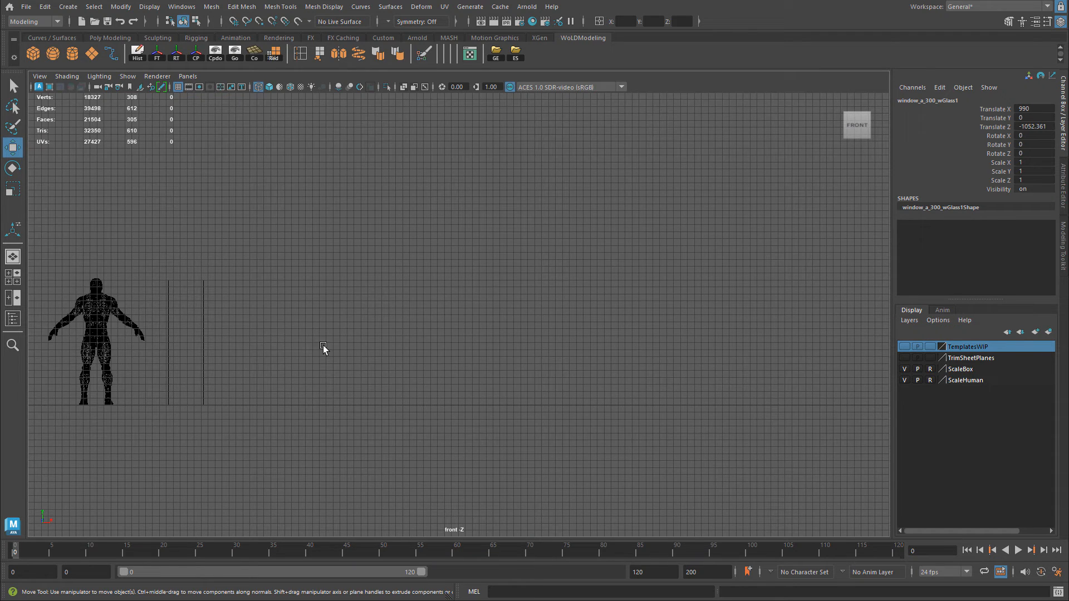
Select the front camera and set its Far Clip Plane to 100000.
click(39, 76)
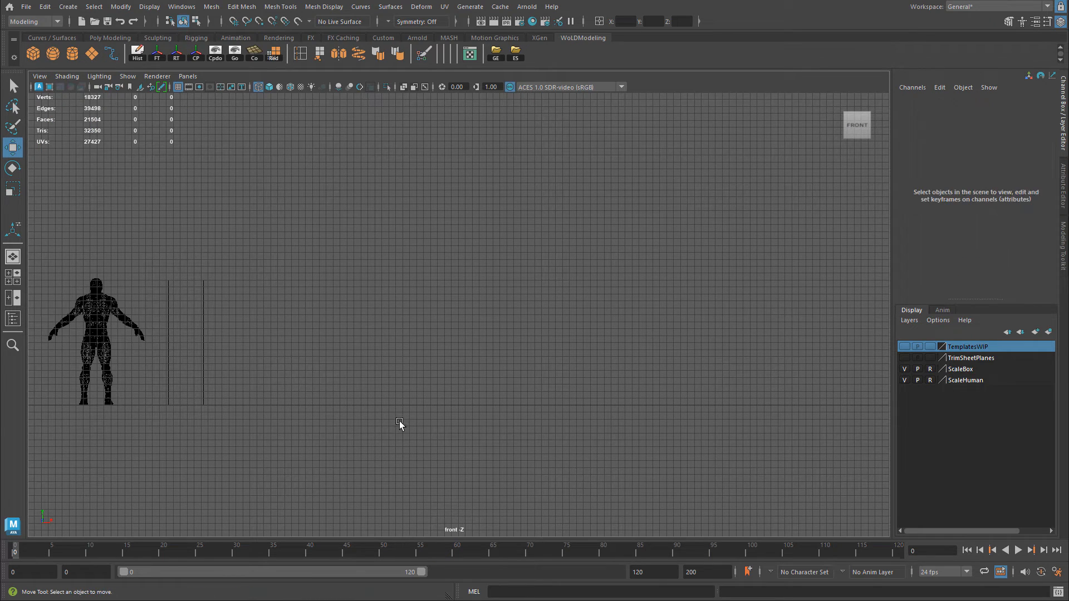
click(39, 76)
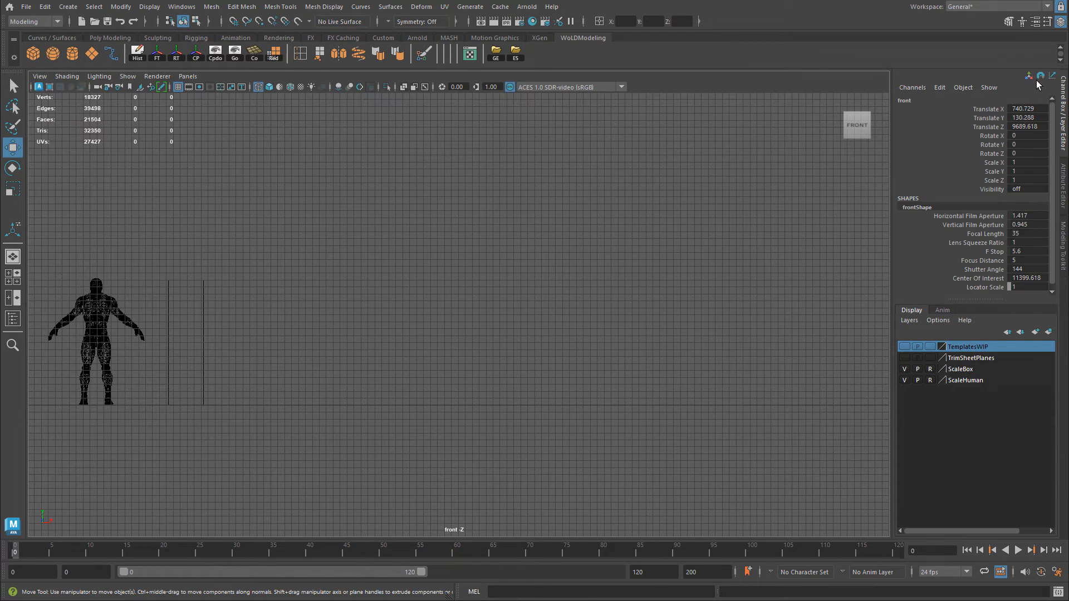
mouse_move(956, 260)
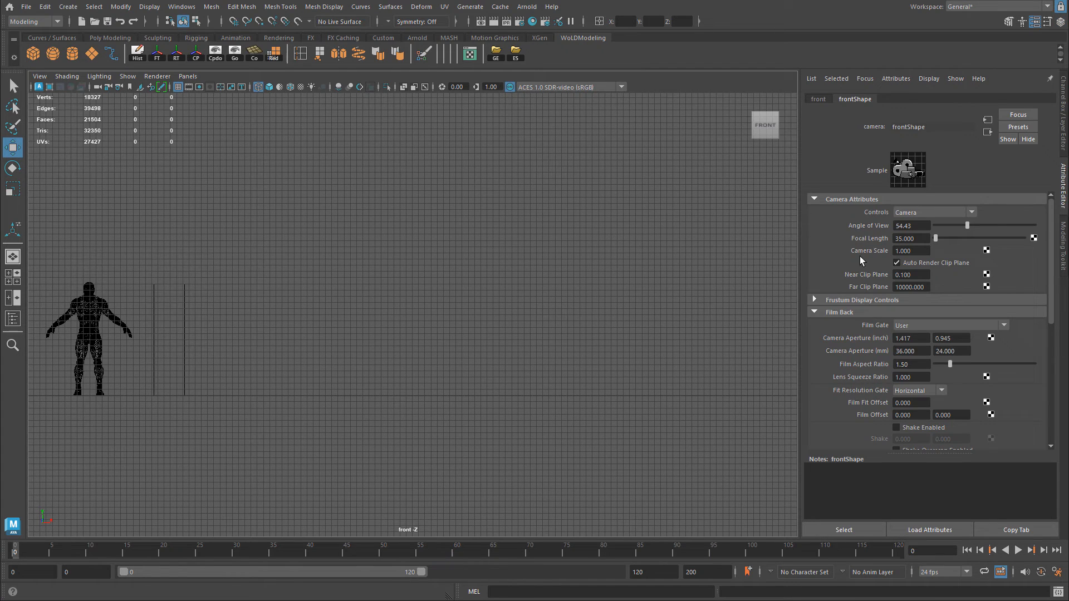
mouse_move(886, 279)
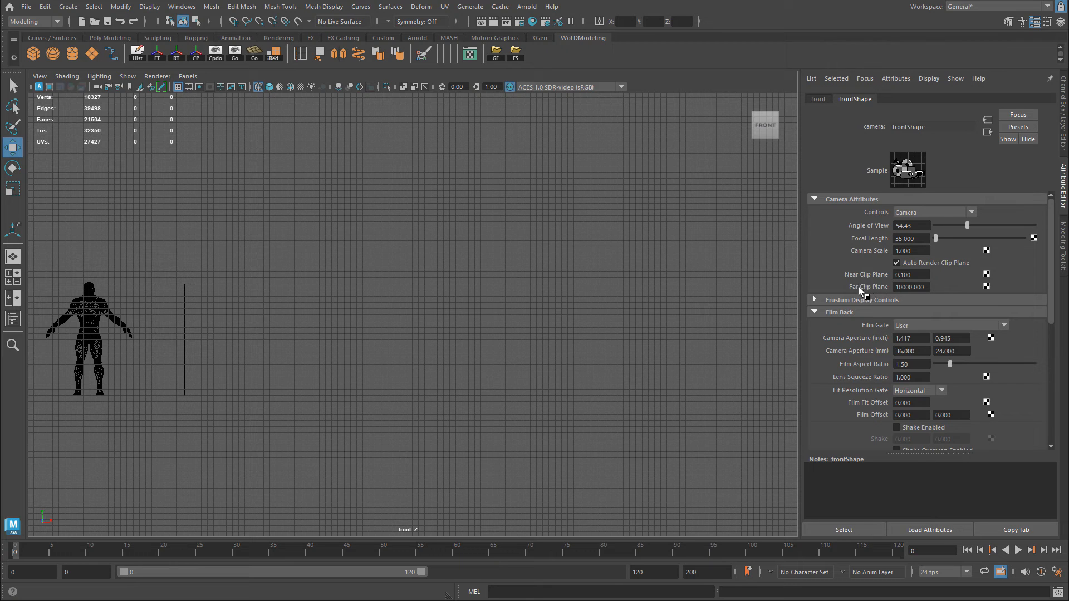
click(910, 287)
text(100000.000)
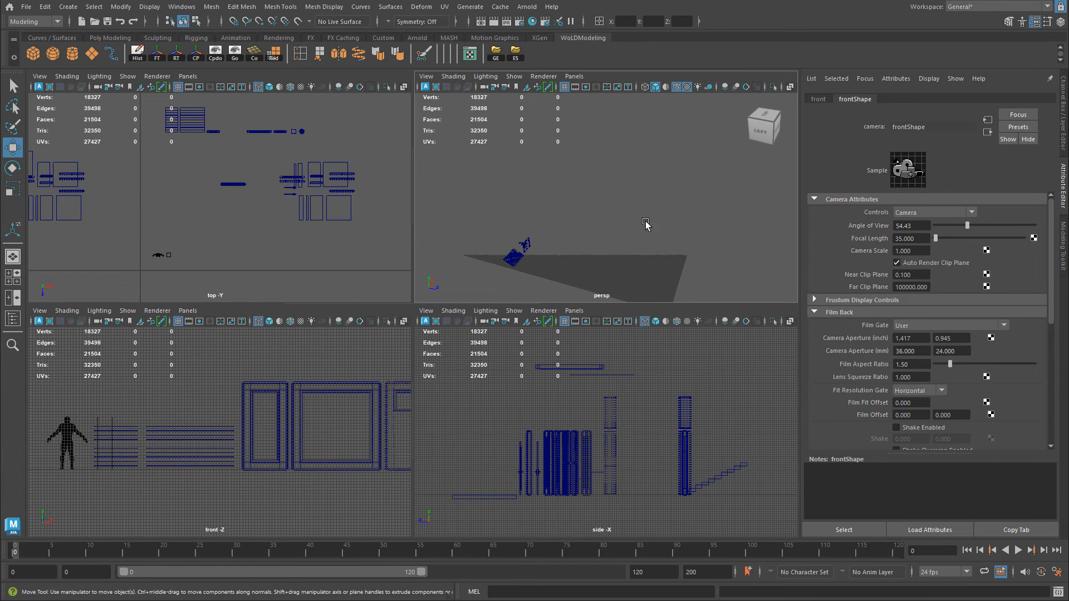
Set the persp camera's Far Clip Plane to 100000 in its Attribute Editor.
click(425, 76)
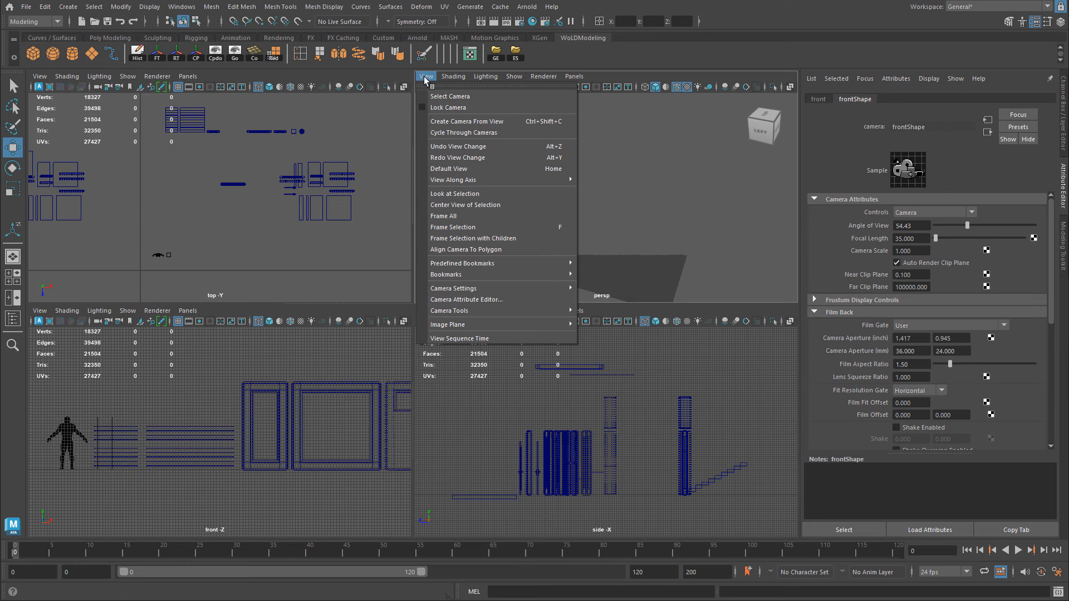
mouse_move(449, 96)
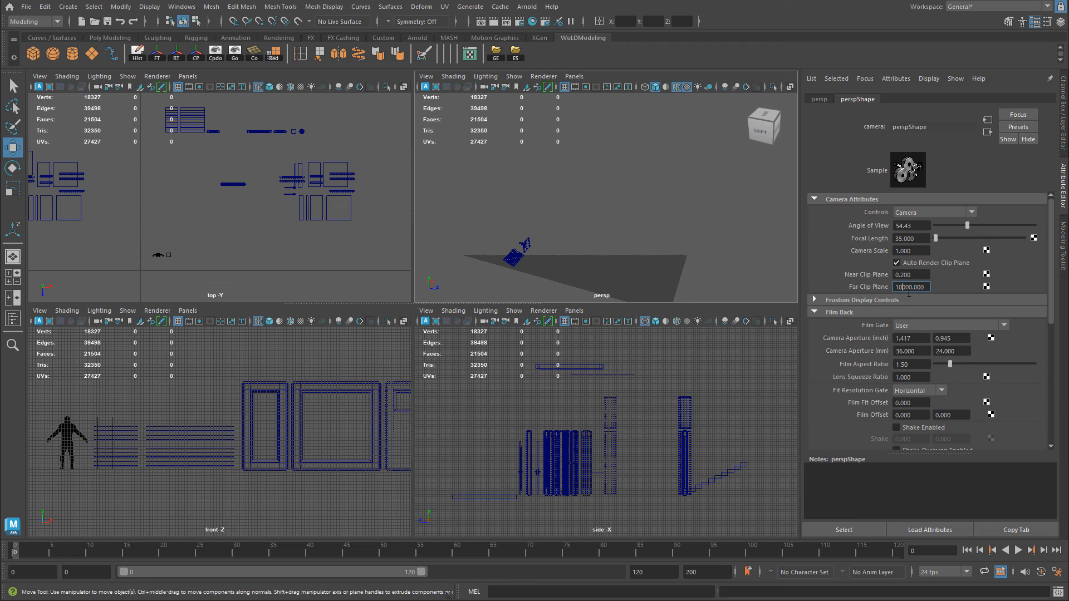
text(100000.000)
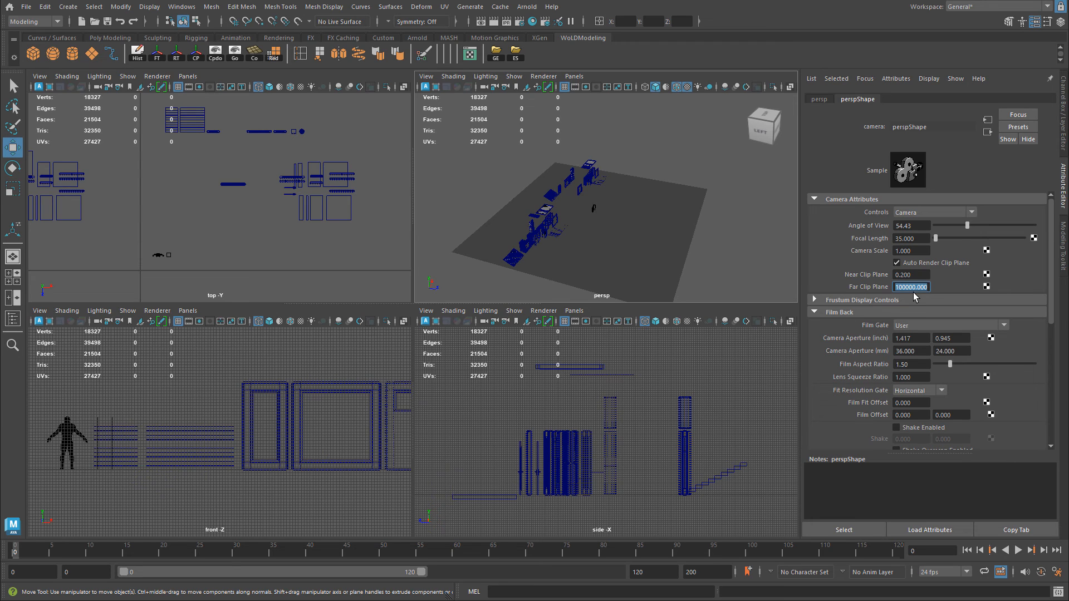